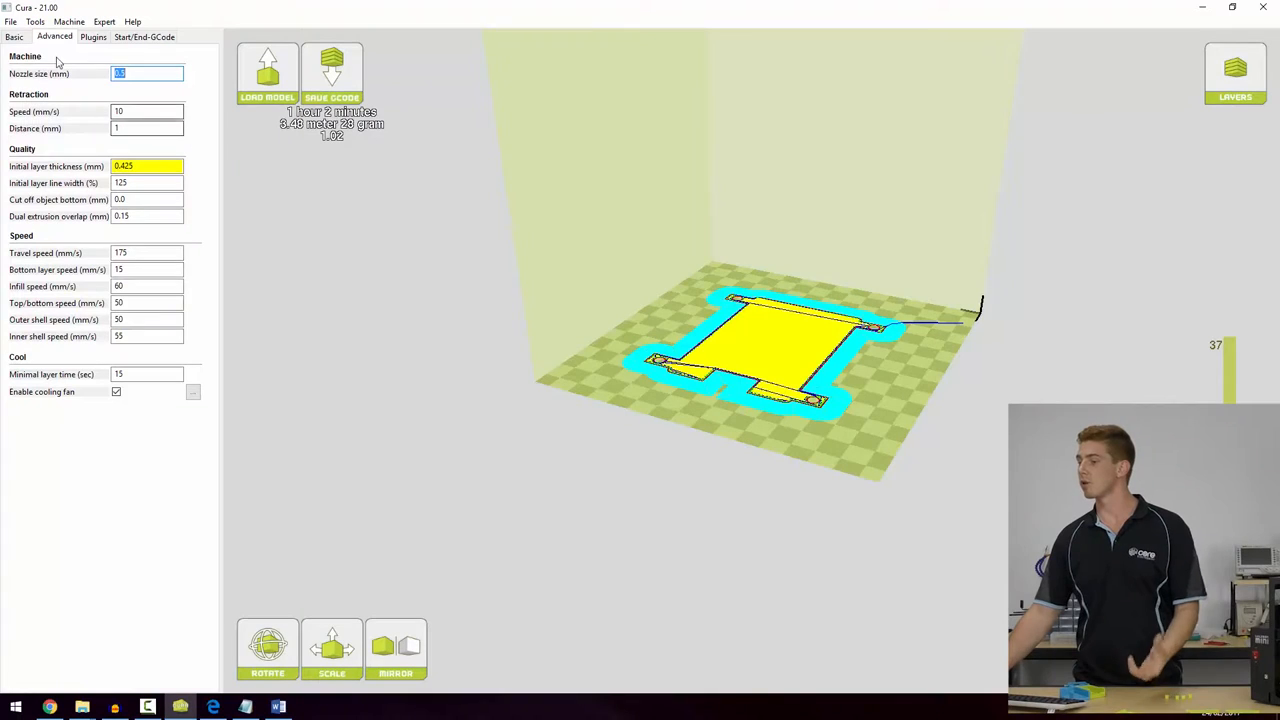
Switch the view mode from Layers to Normal while browsing the Basic and Advanced settings.
click(14, 36)
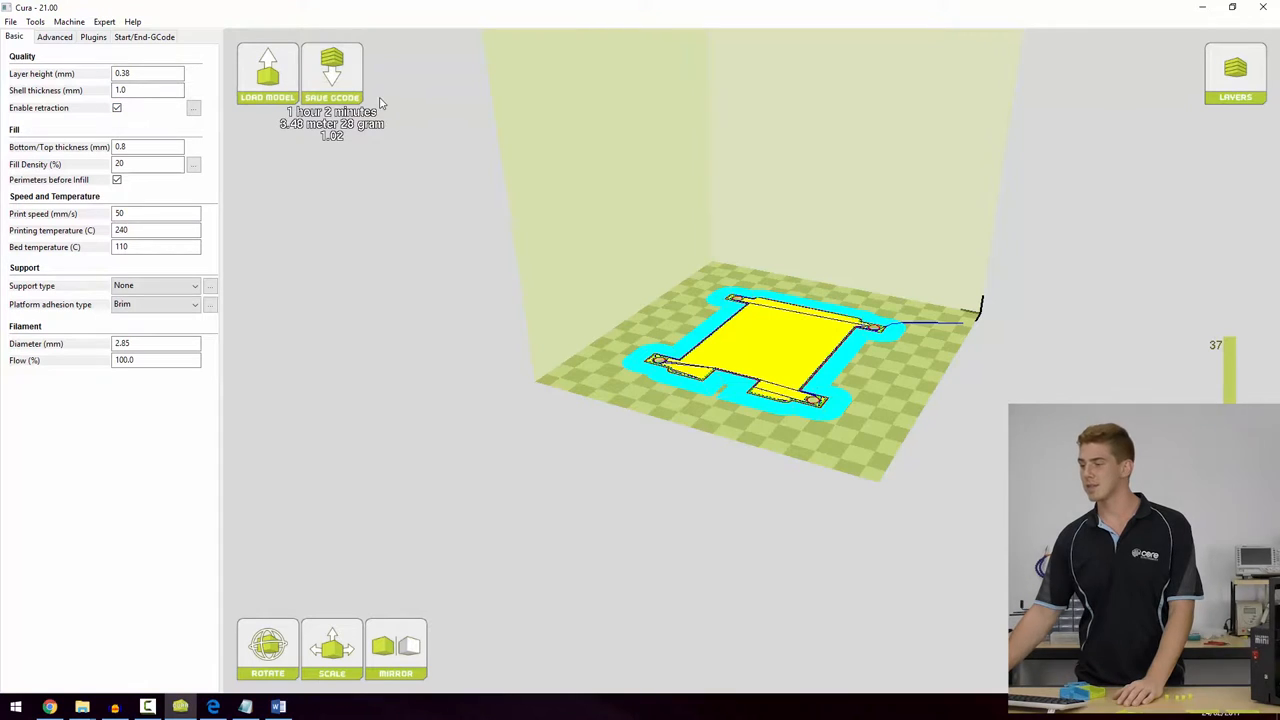
click(1236, 72)
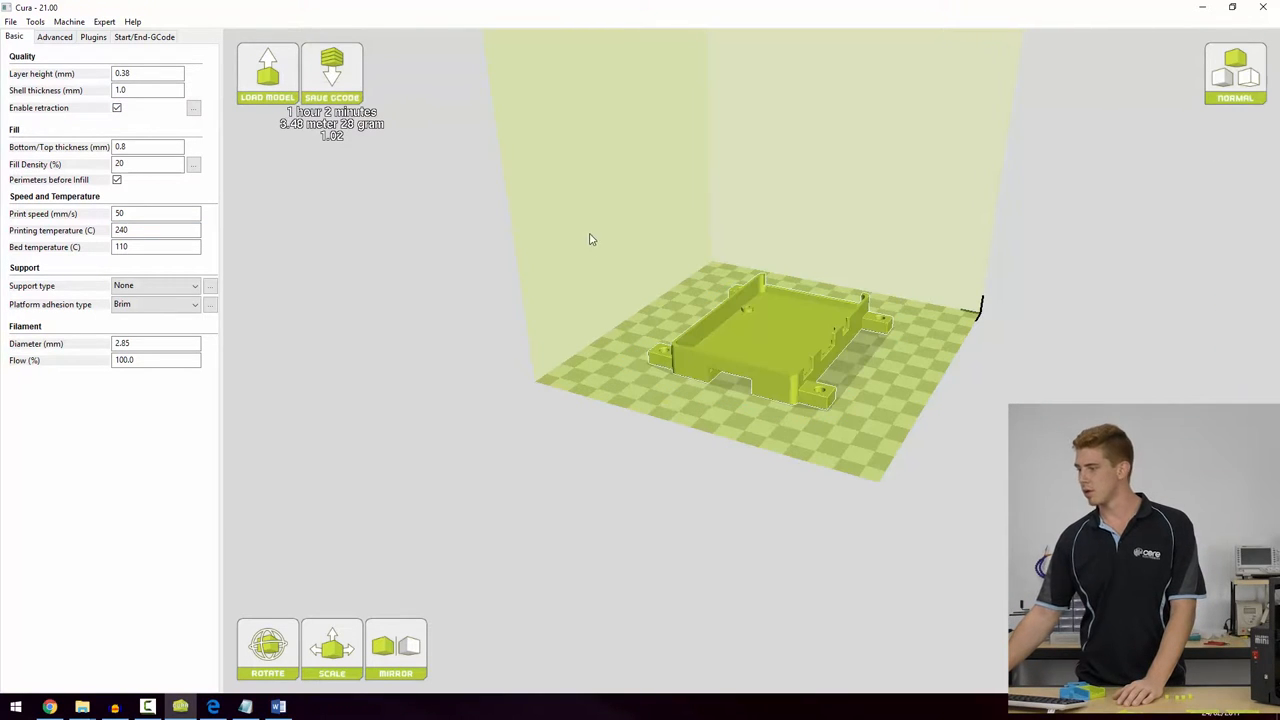
click(54, 36)
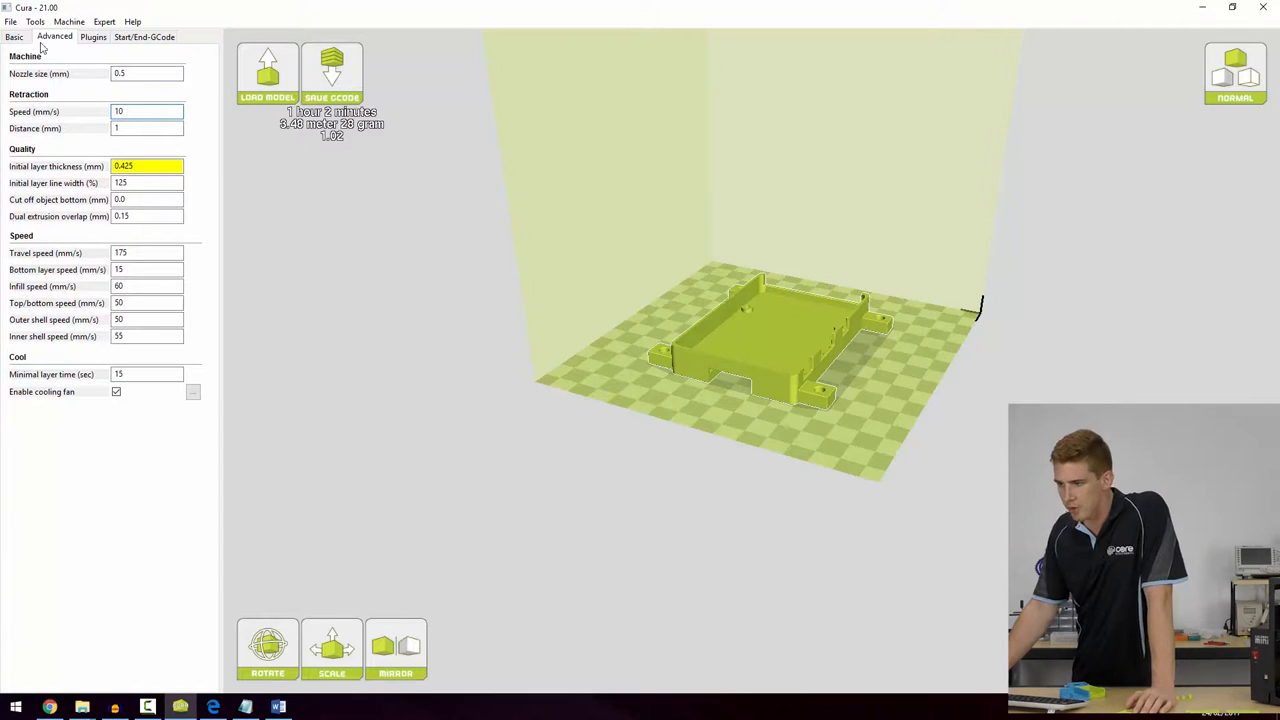
Bring up the Expert menu's list of options.
click(104, 20)
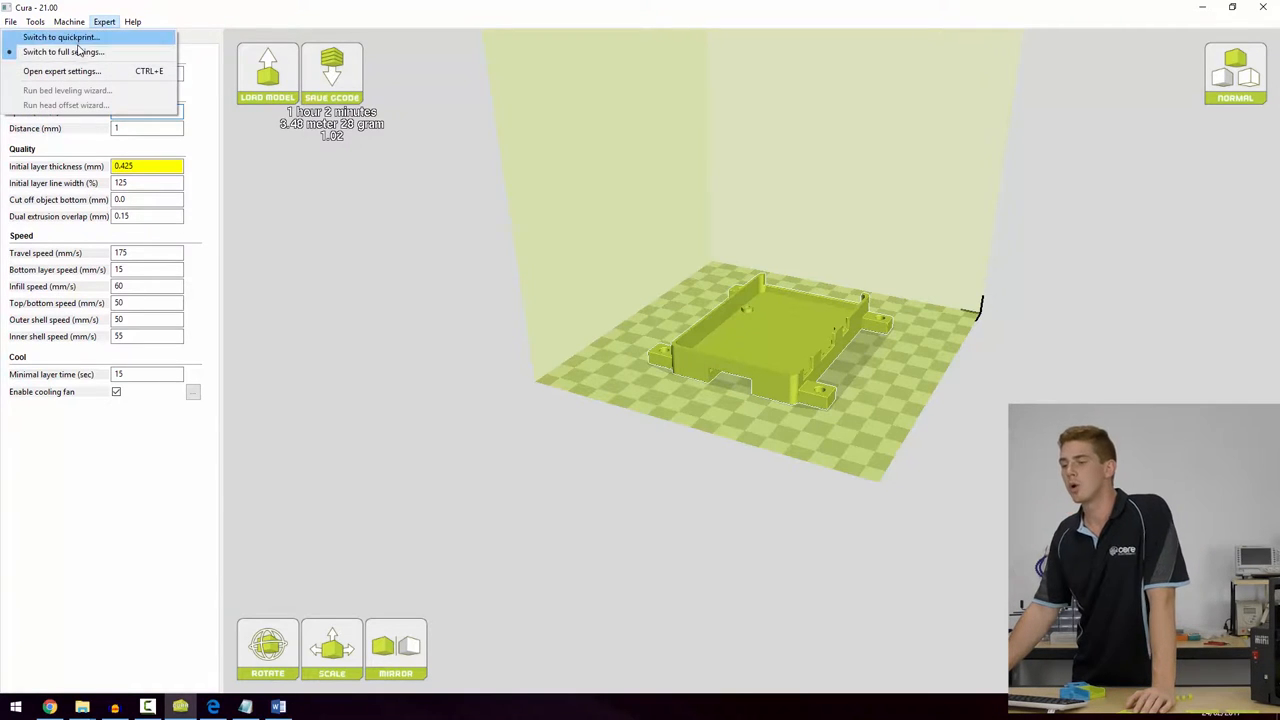
click(64, 52)
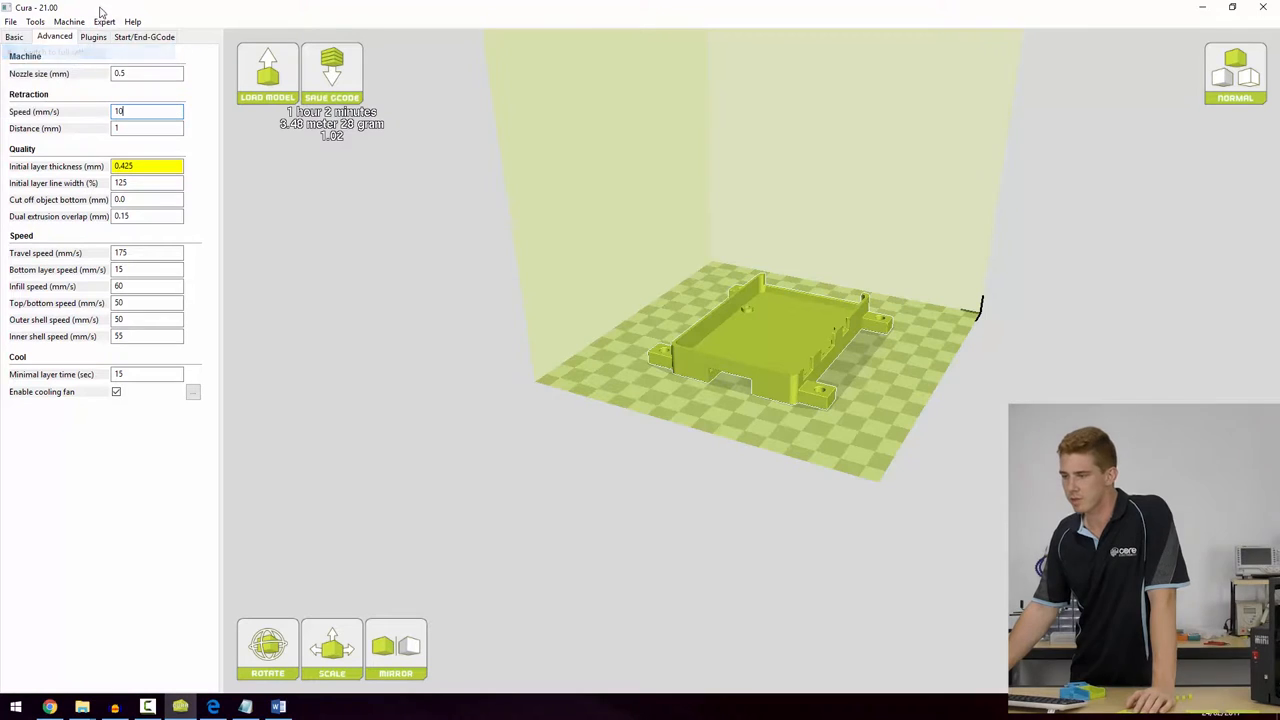
click(104, 20)
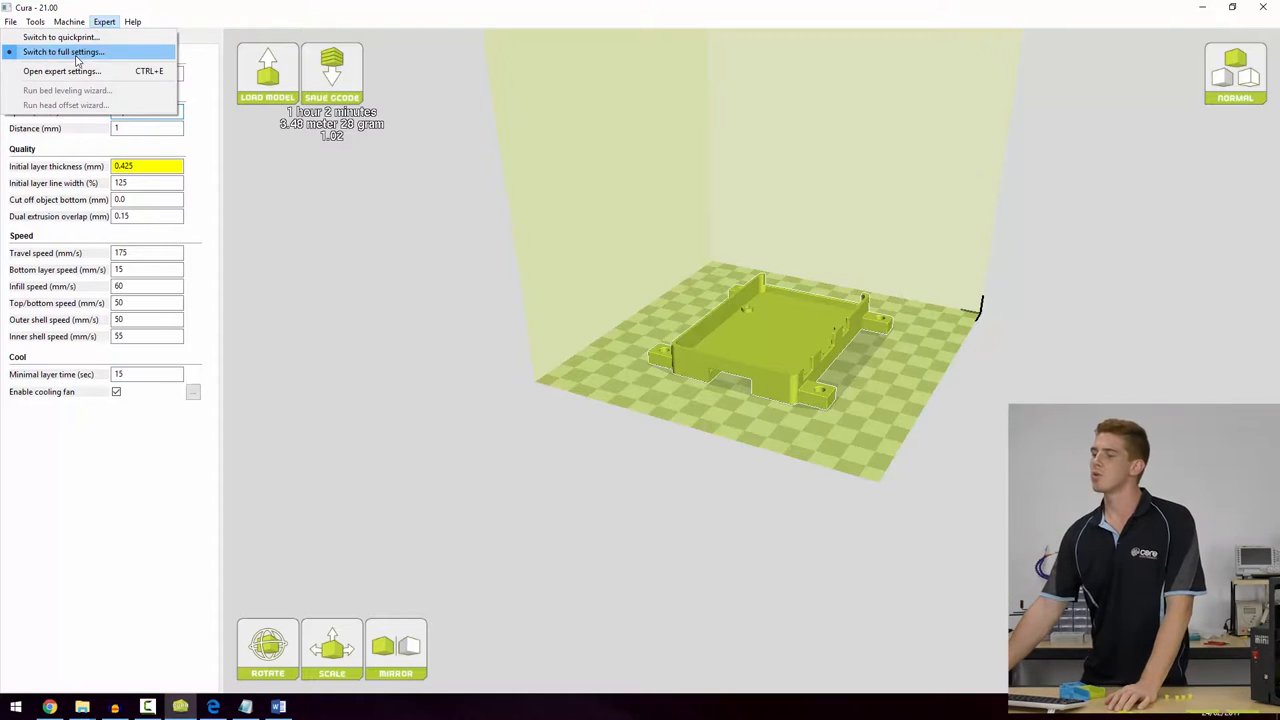
Set the retraction speed to 10 mm/s under the Advanced Retraction settings.
click(64, 52)
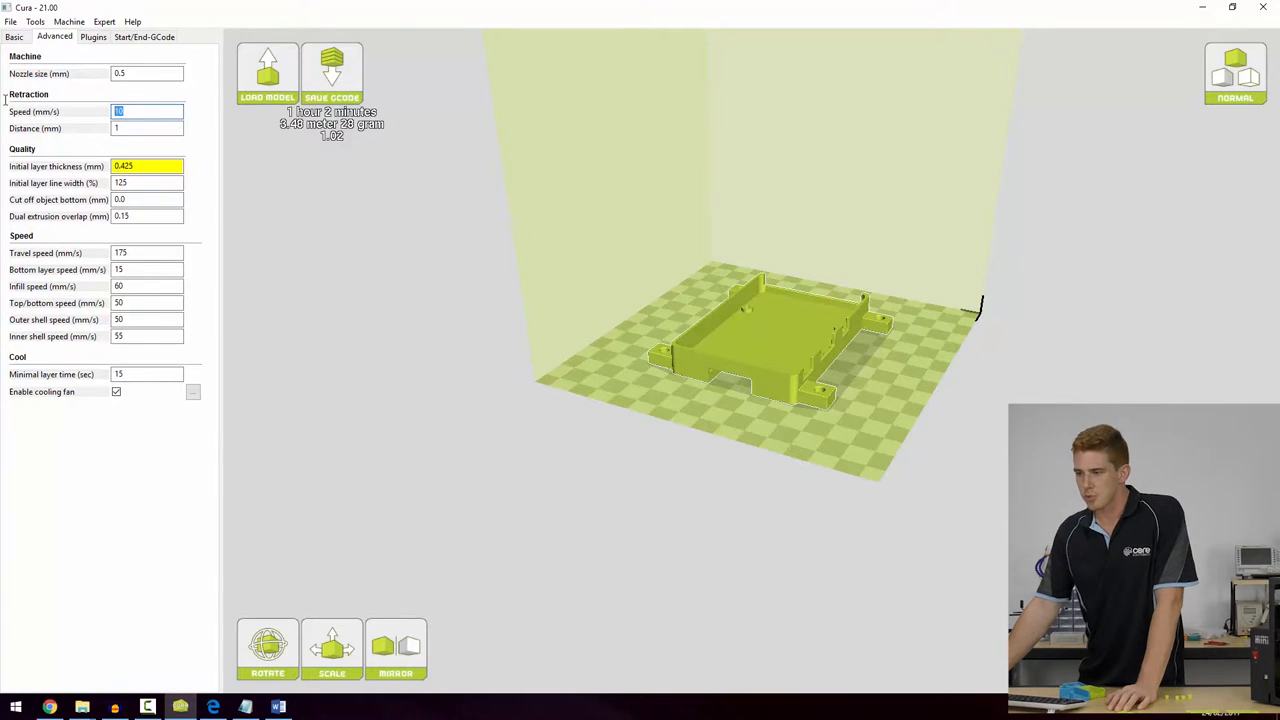
click(148, 128)
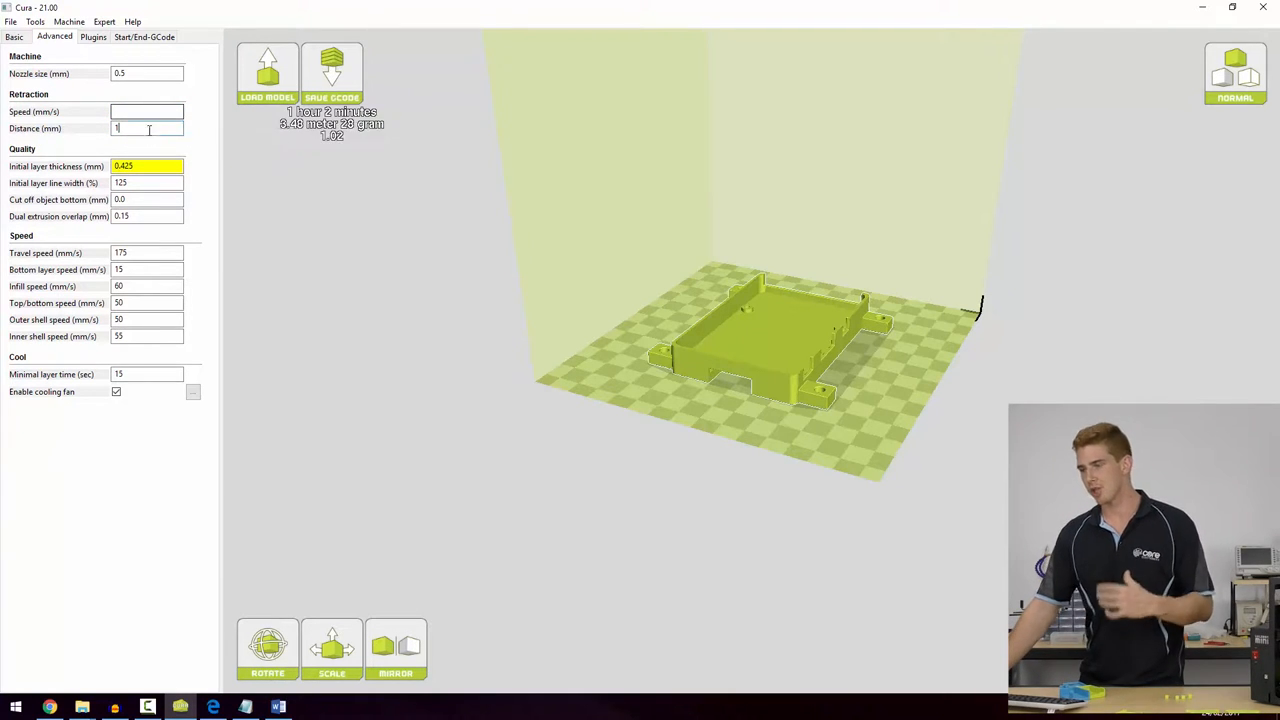
text(10)
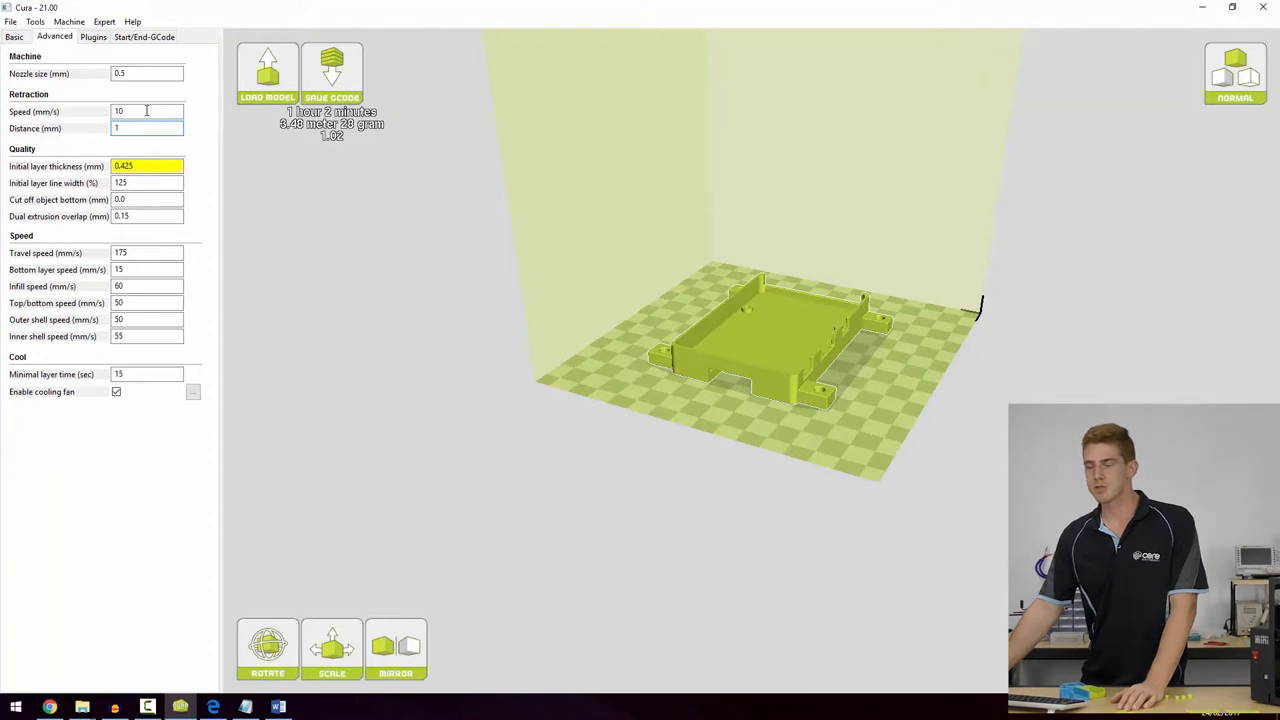
mouse_move(146, 128)
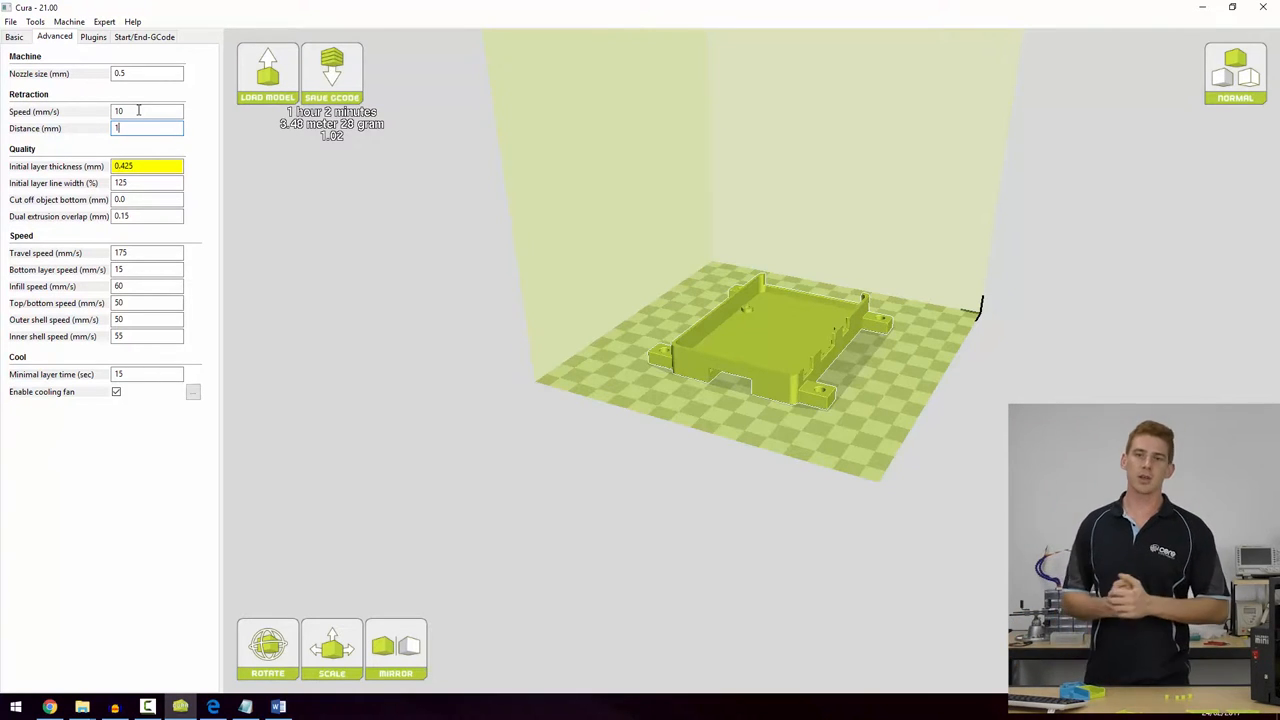
click(14, 36)
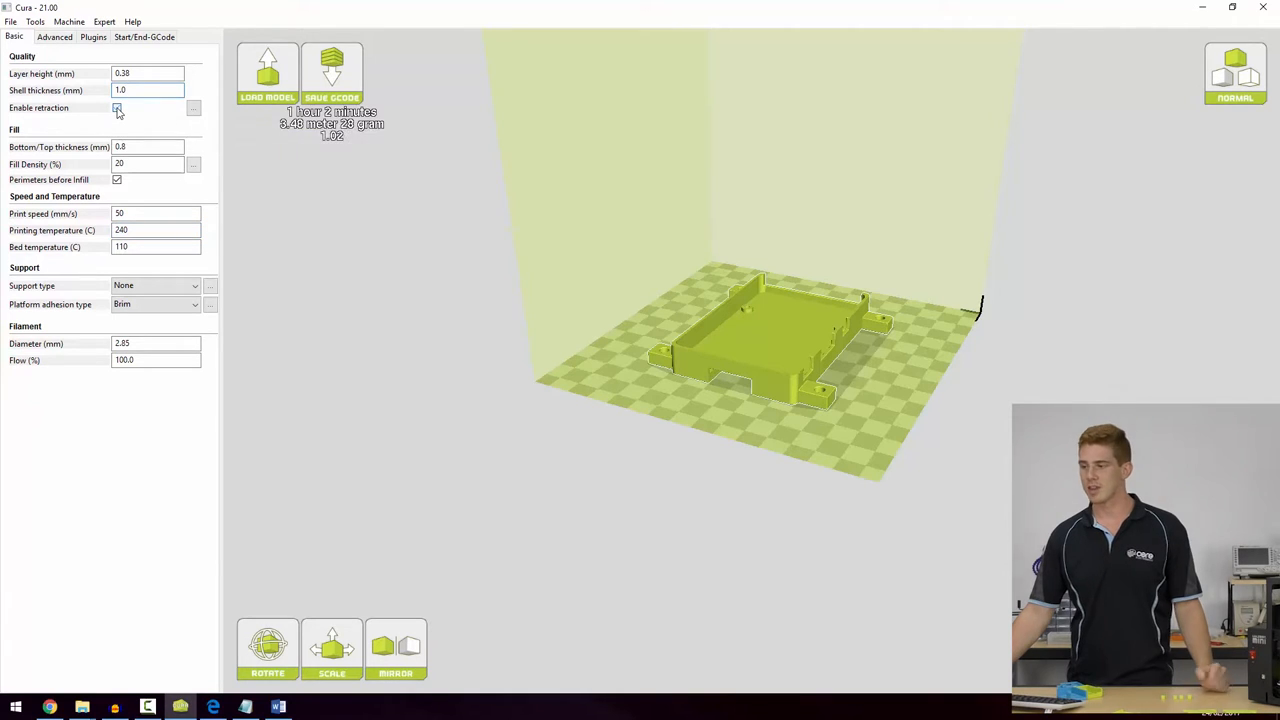
Compare layer toolpaths with Enable retraction off and on, leaving it enabled.
click(116, 108)
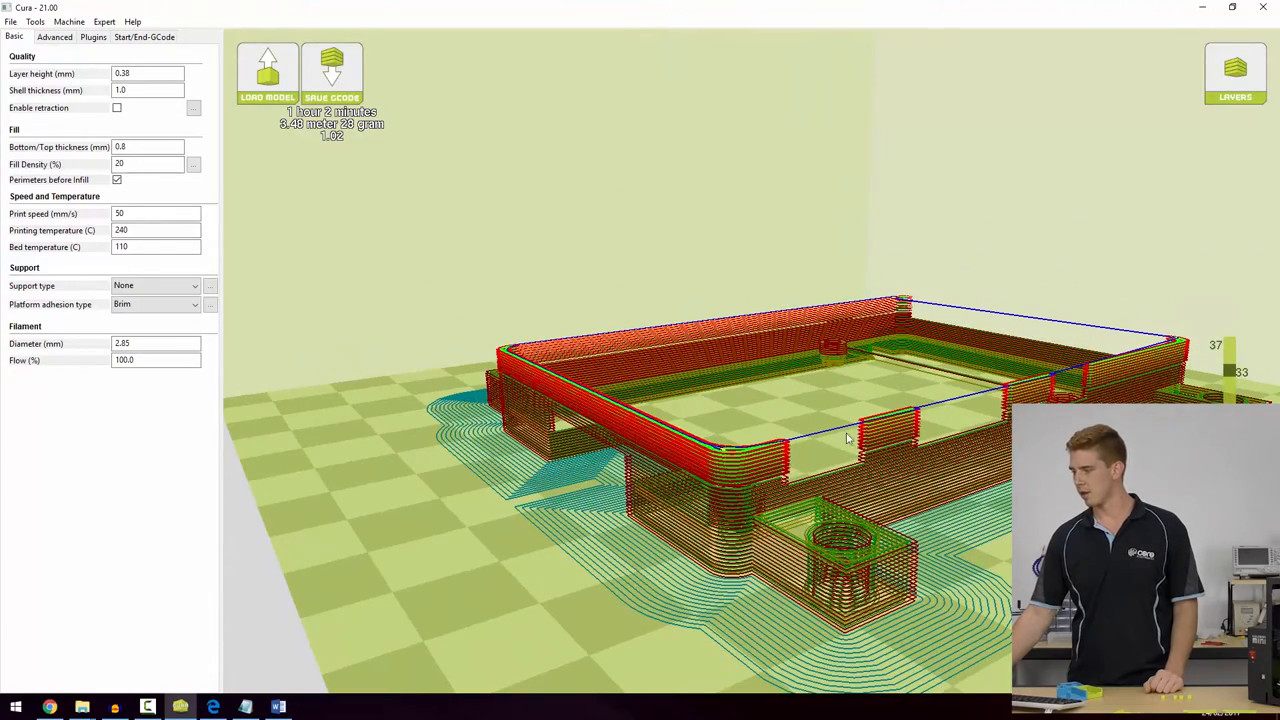
mouse_move(760, 406)
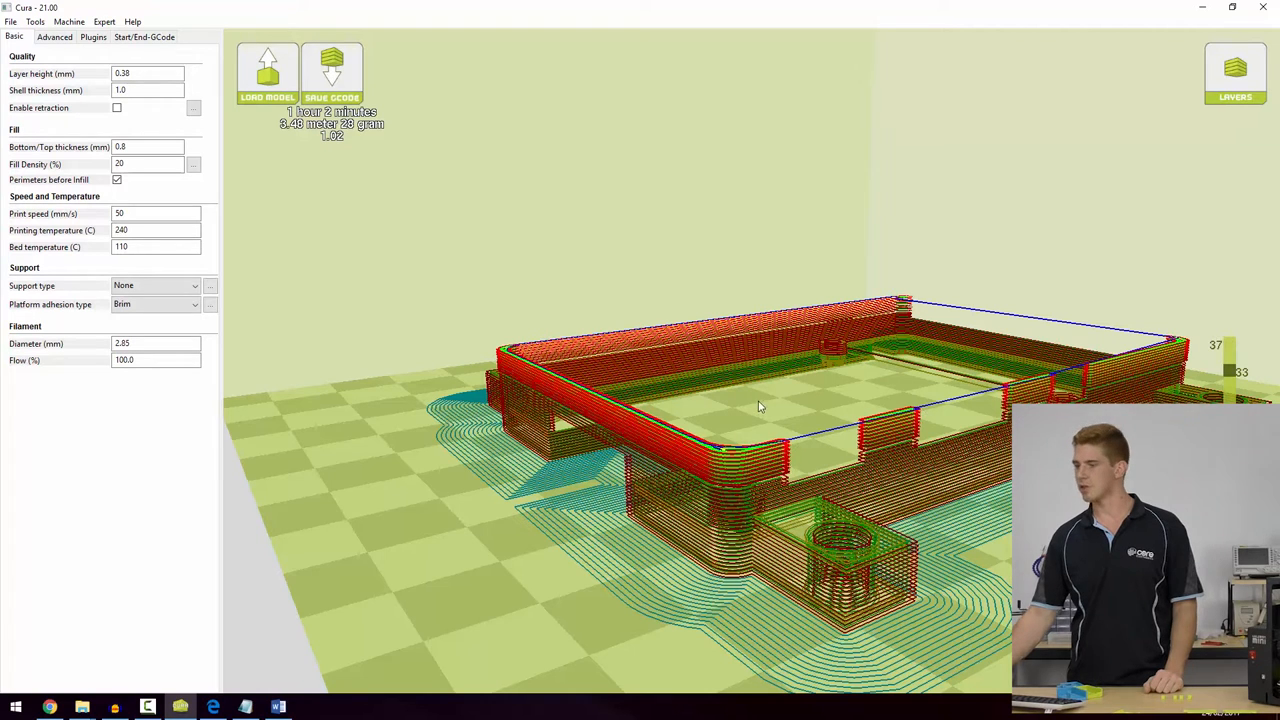
click(116, 108)
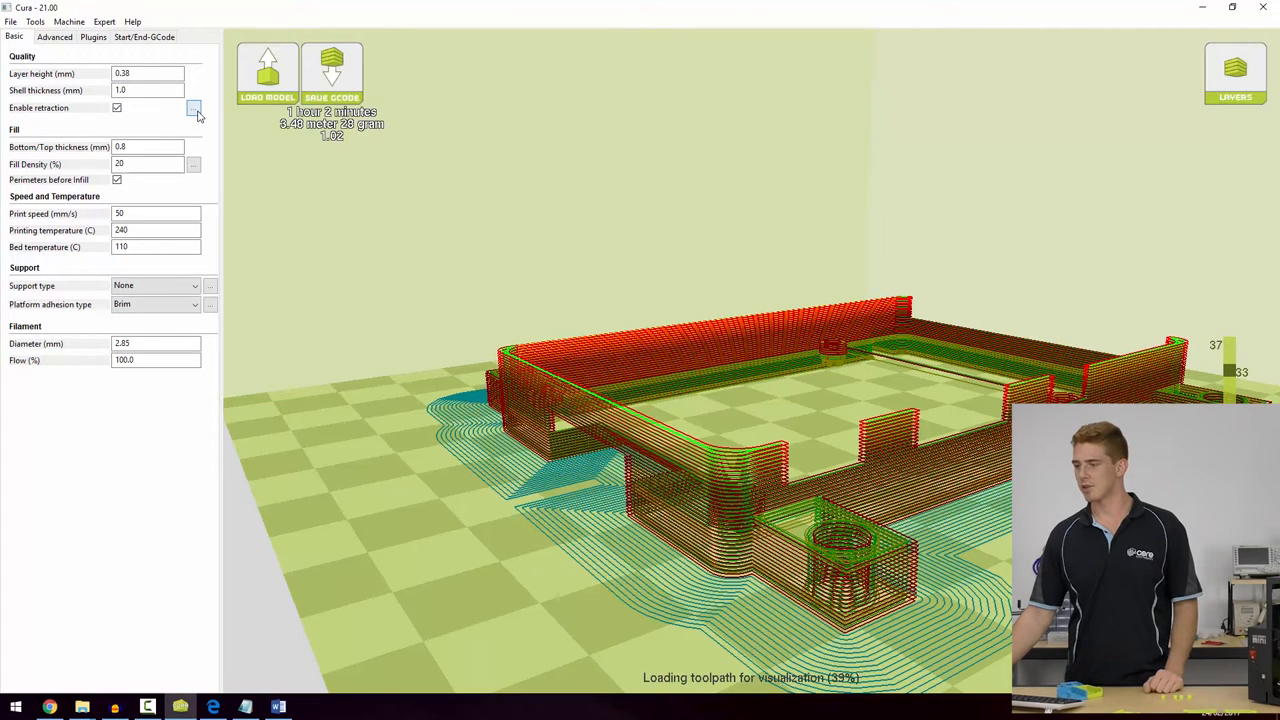
click(192, 108)
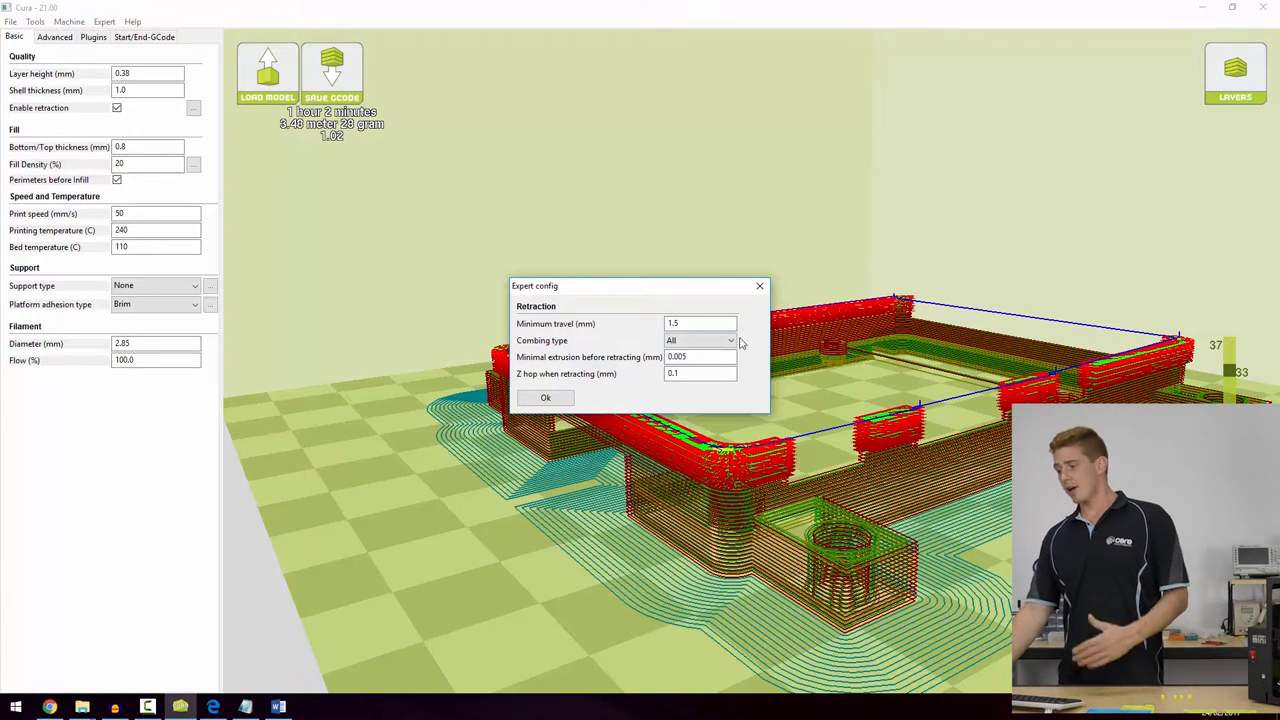
mouse_move(864, 430)
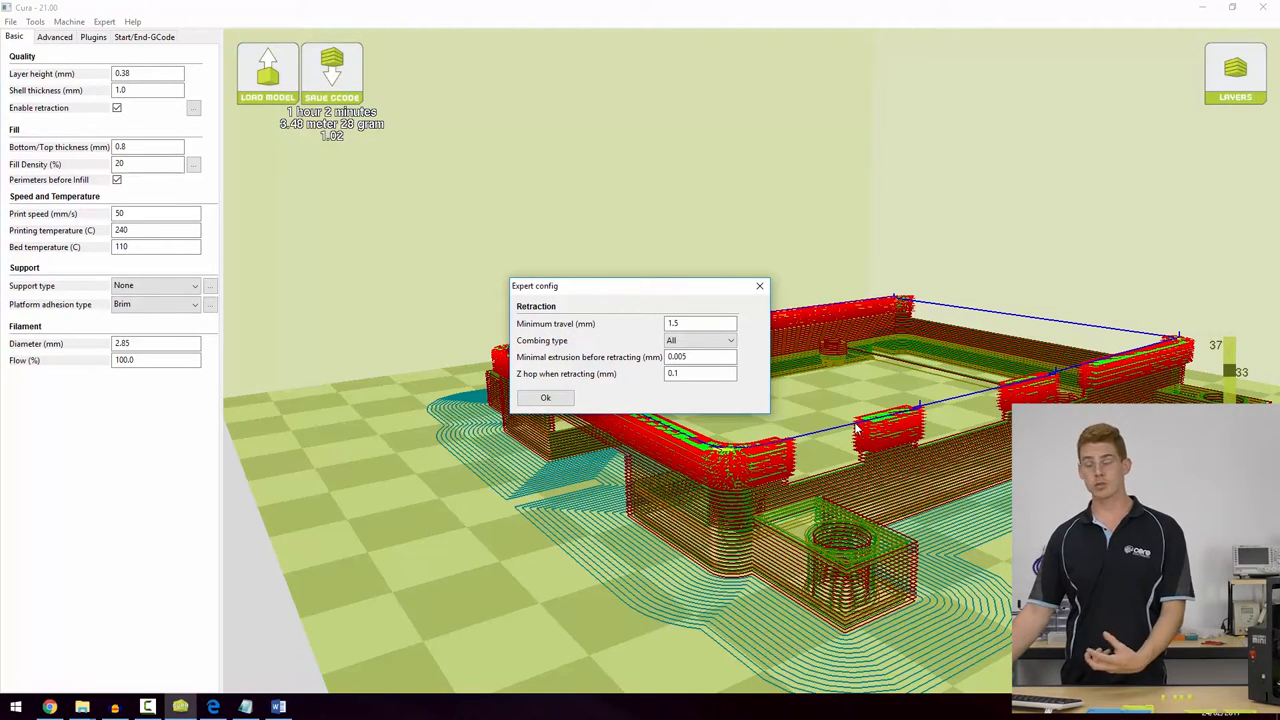
Review the Expert config retraction fields and close the dialog.
click(700, 324)
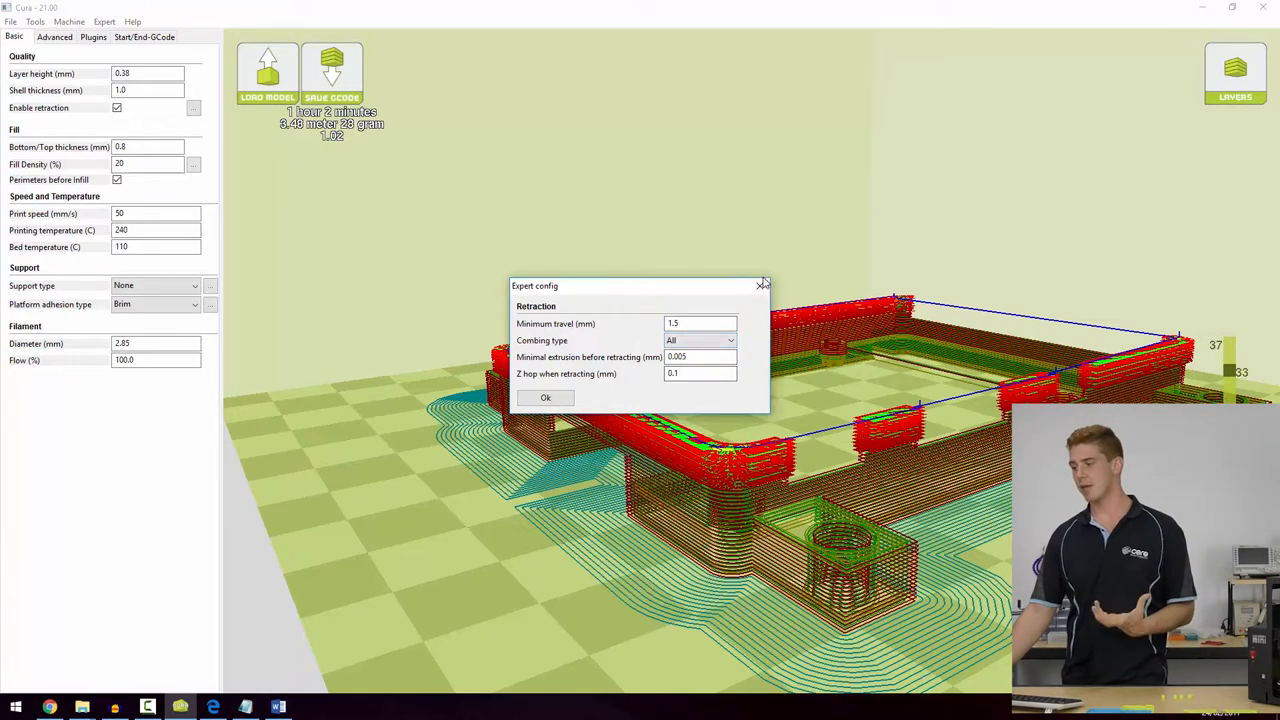
click(544, 396)
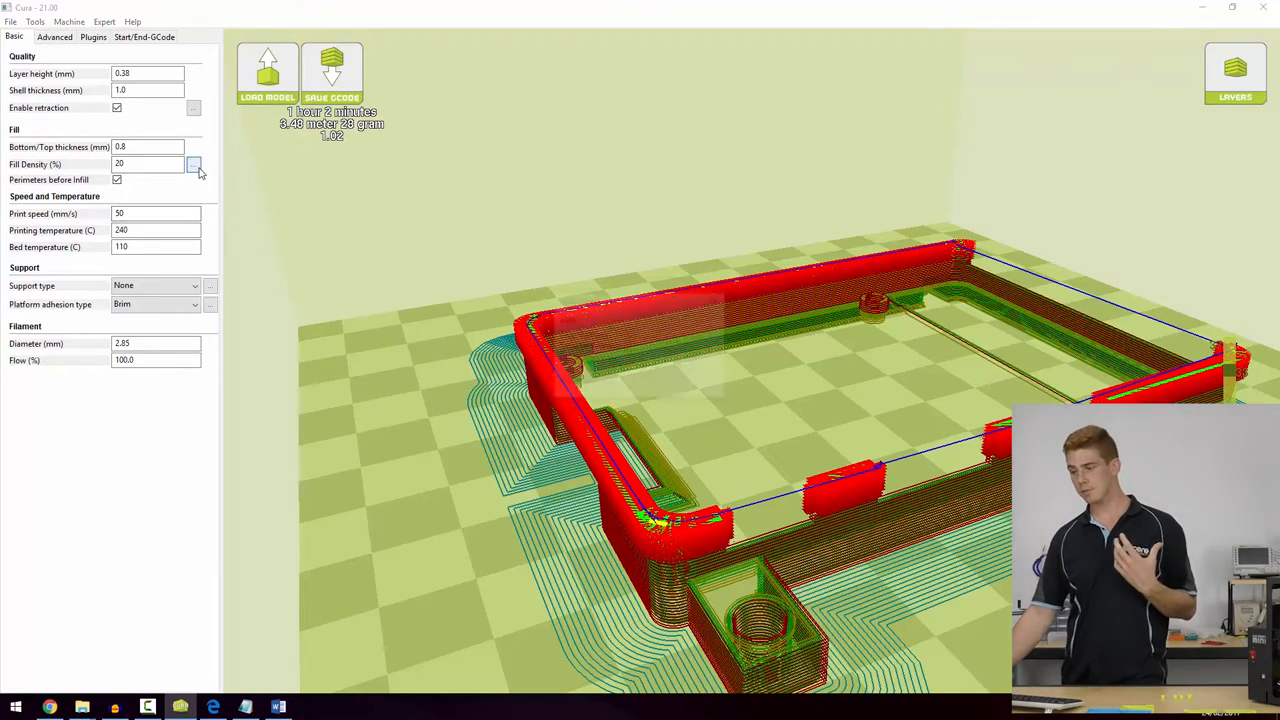
Review the Combing type choices (Off/All/No Skin) and keep it on All.
click(192, 164)
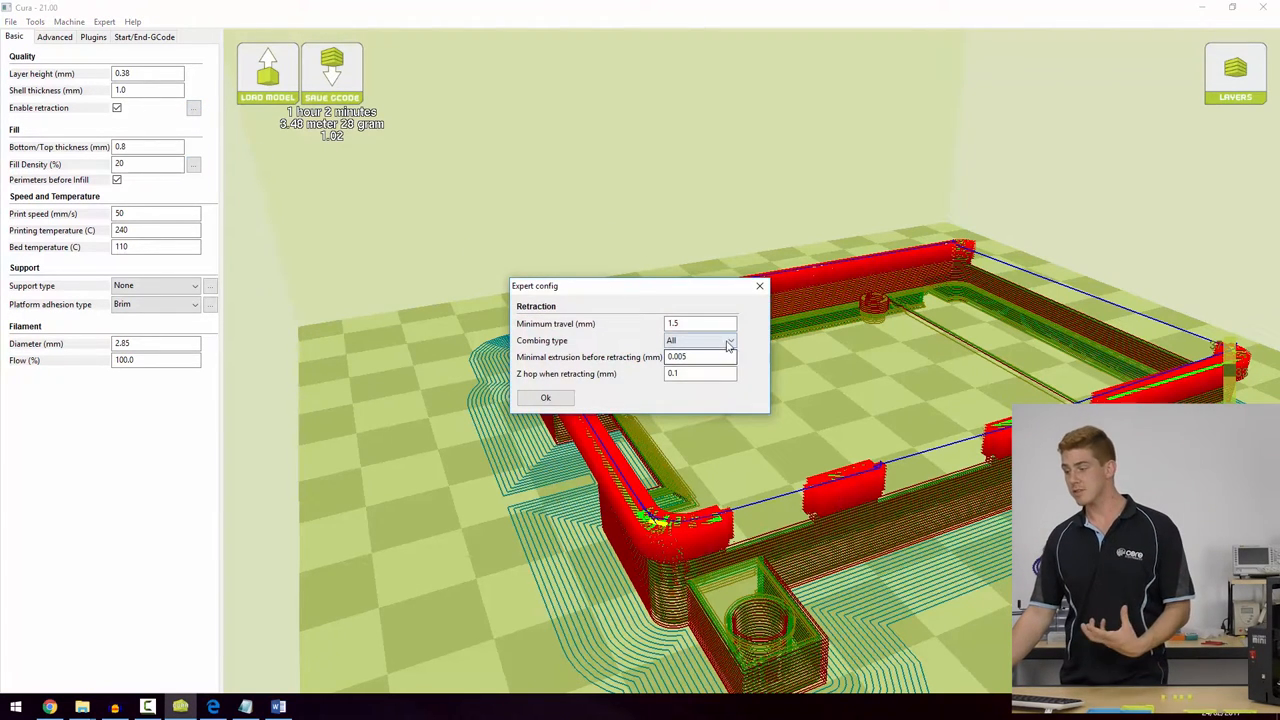
mouse_move(700, 340)
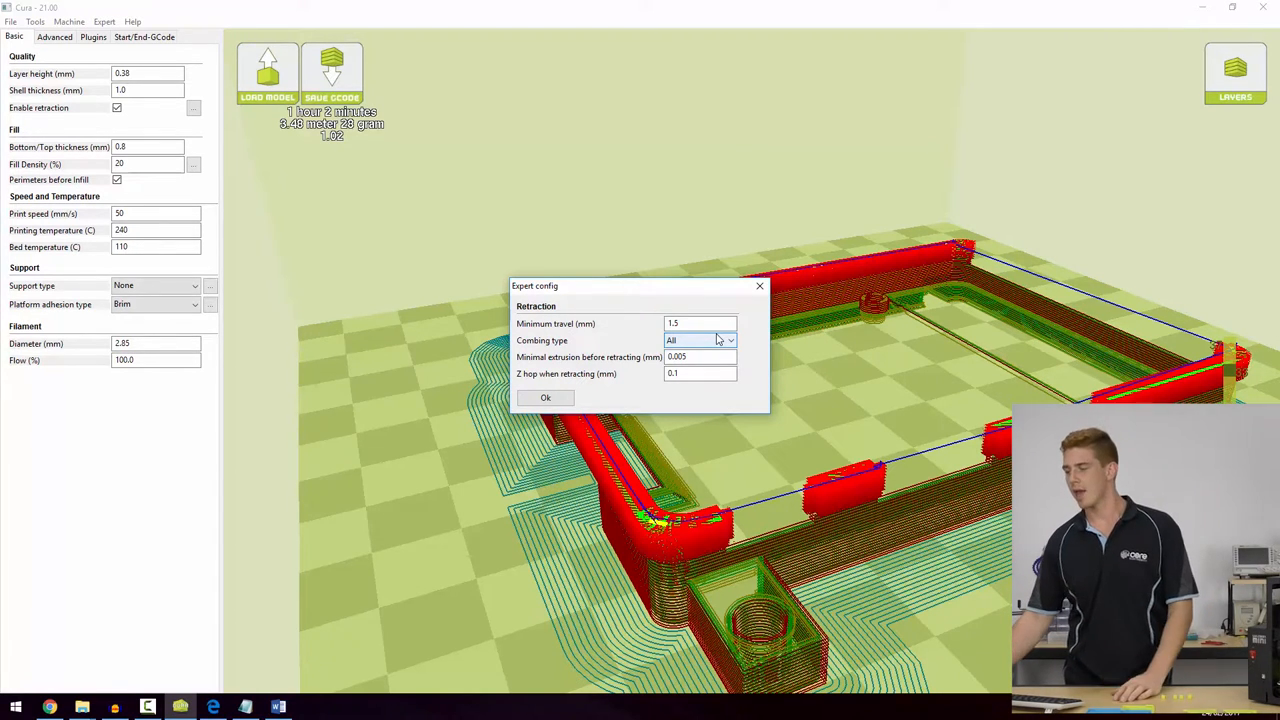
click(700, 340)
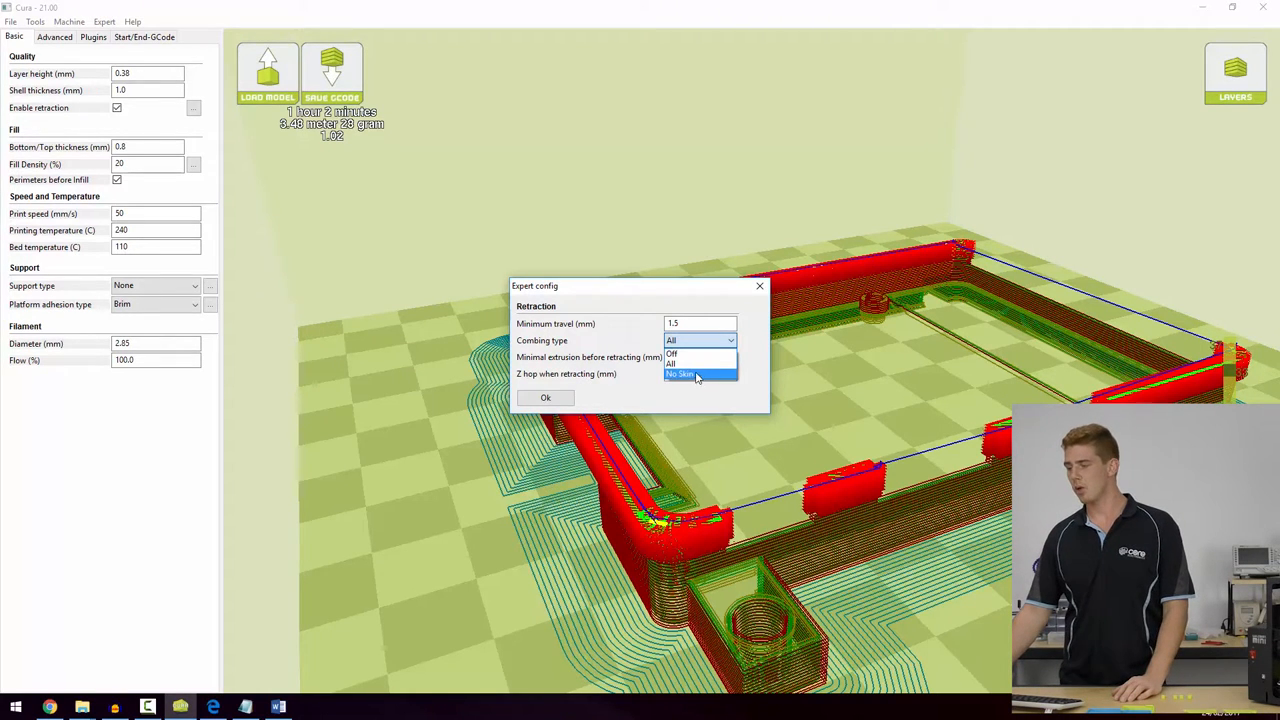
click(700, 340)
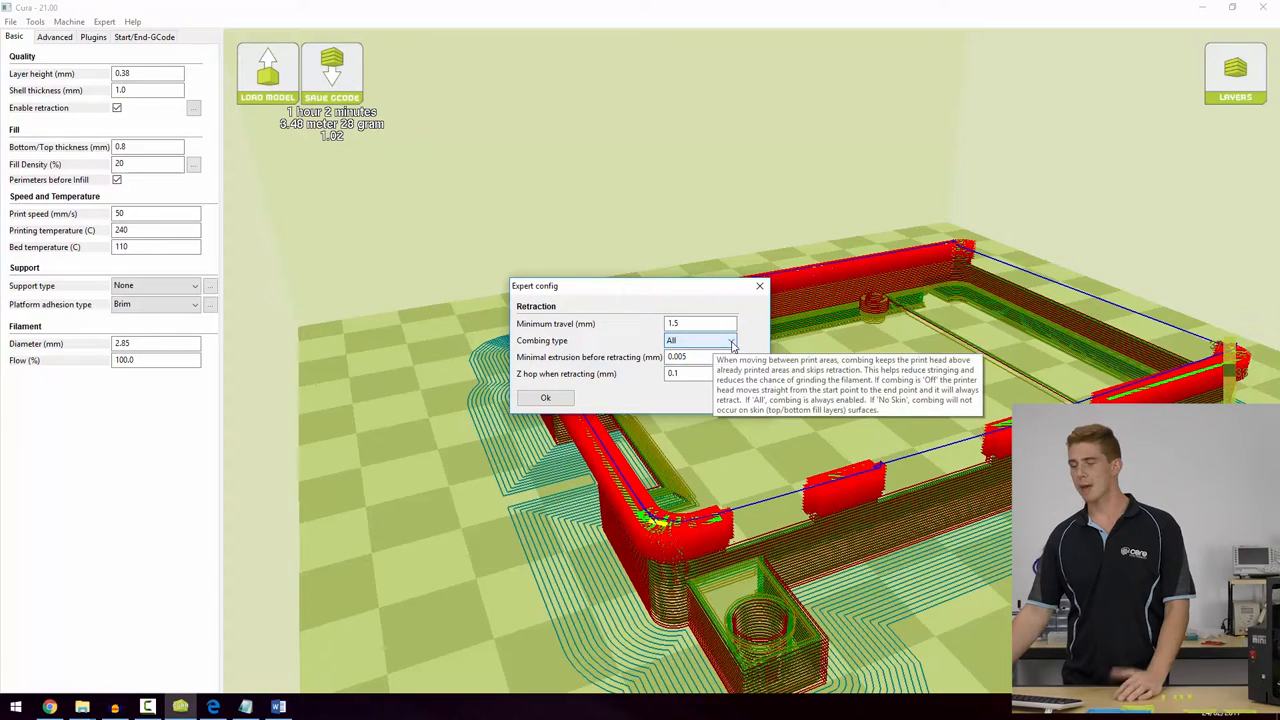
mouse_move(700, 356)
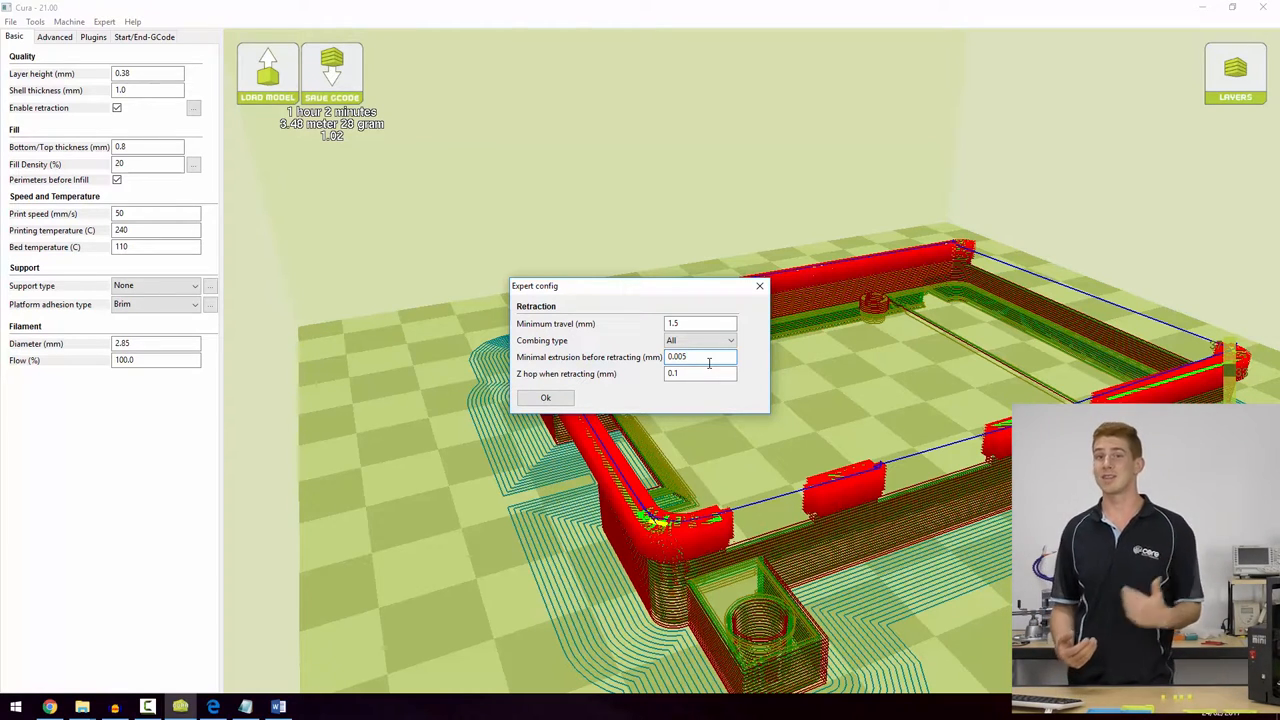
Check minimal extrusion at 0.005 mm and set Z hop when retracting to 0.1 mm.
click(700, 356)
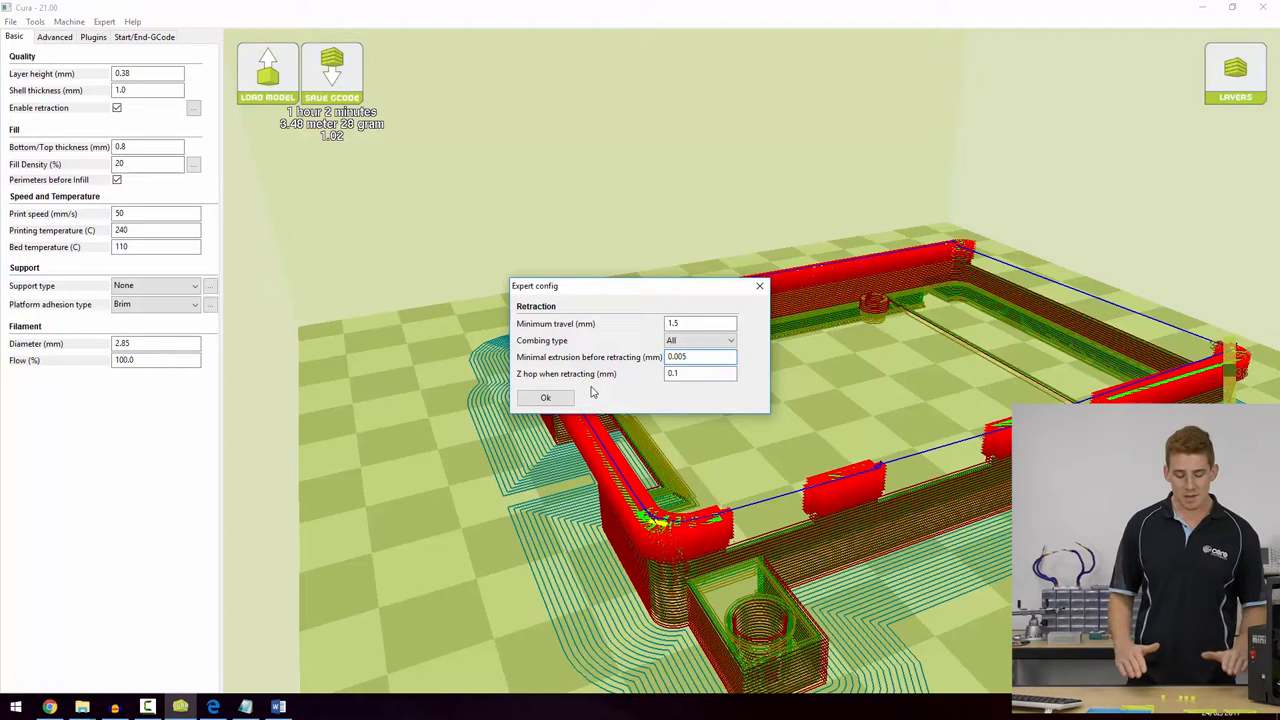
click(700, 356)
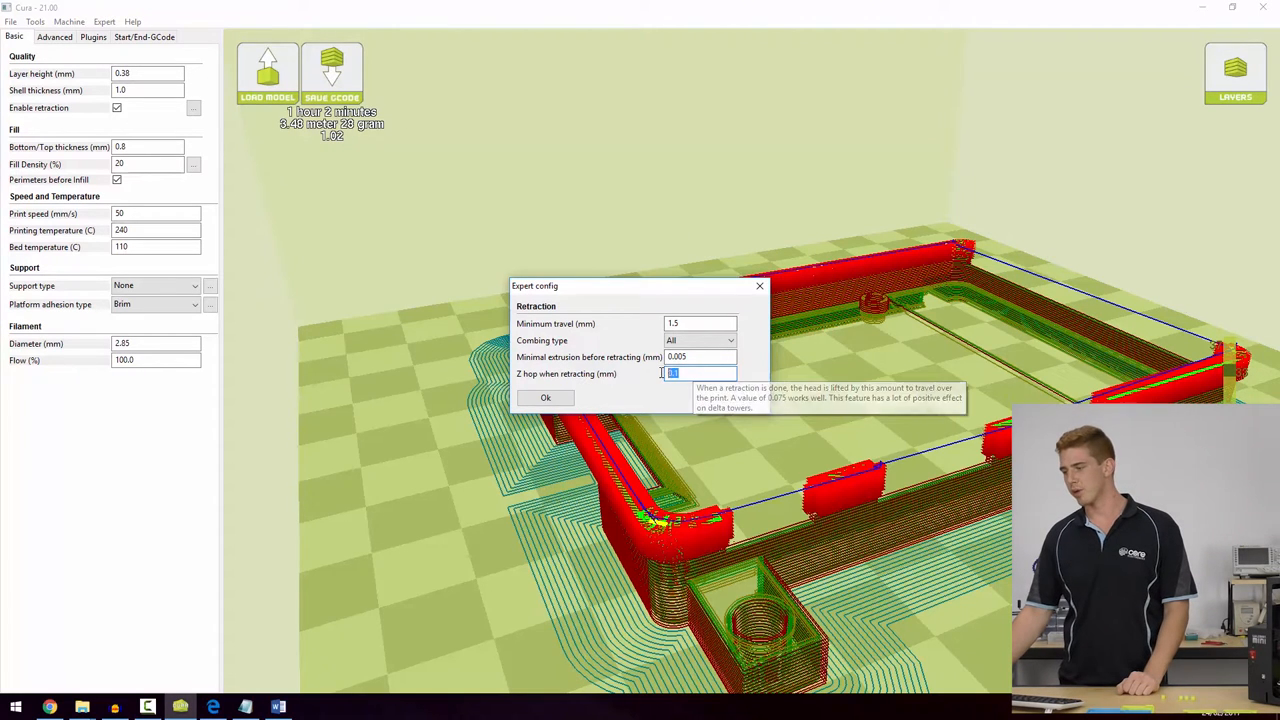
text(0.1)
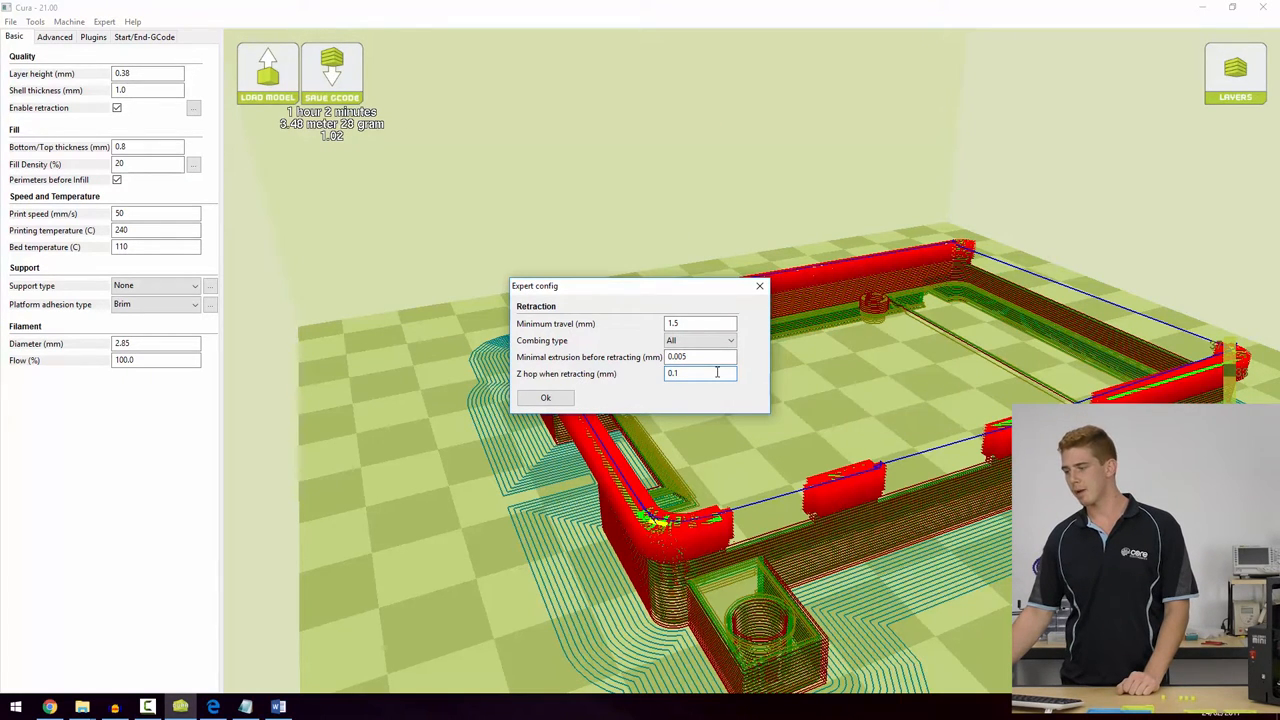
mouse_move(700, 374)
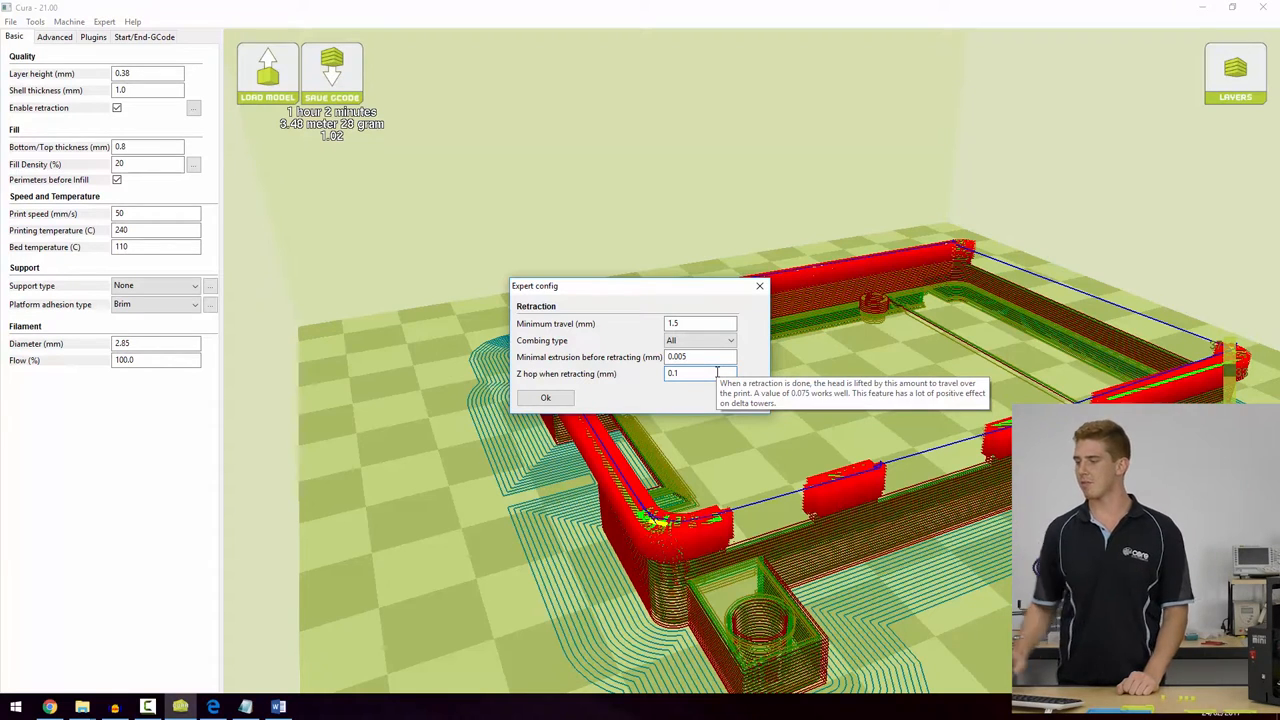